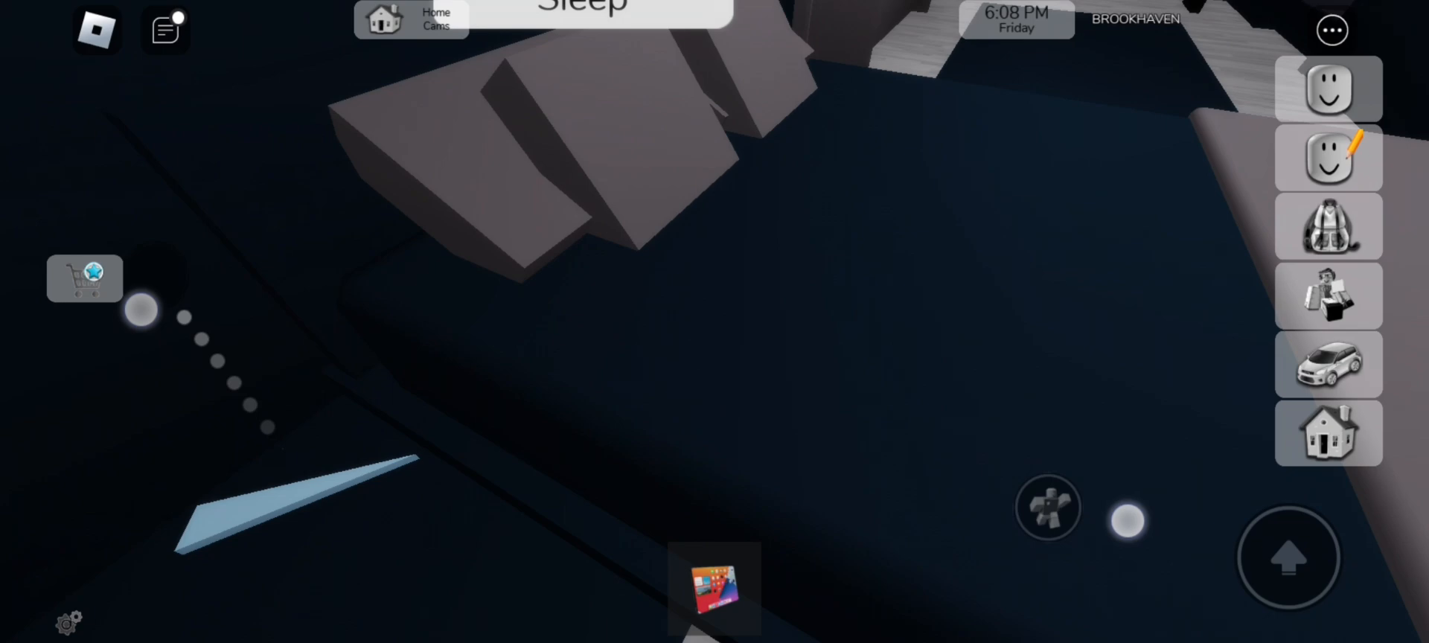
Step: Equip the tablet from the hotbar so the avatar holds it in the dark bedroom
{"action": "left_click", "coordinate": [714, 588]}
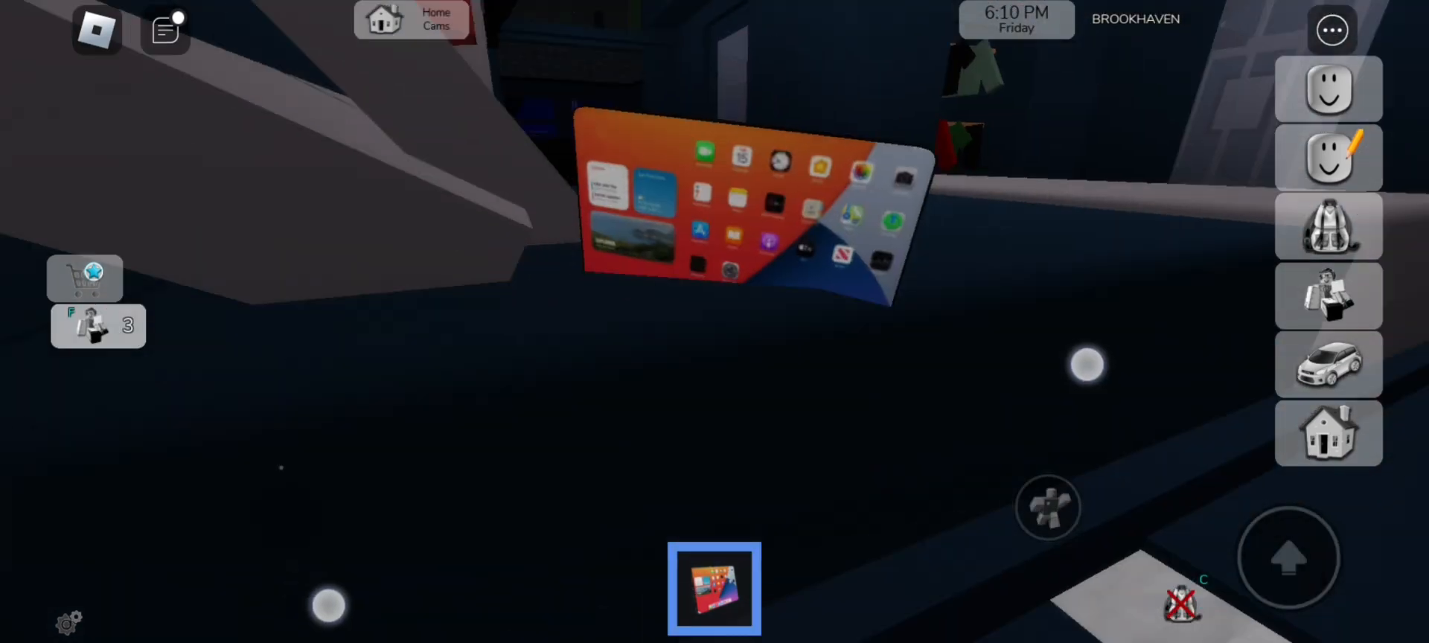